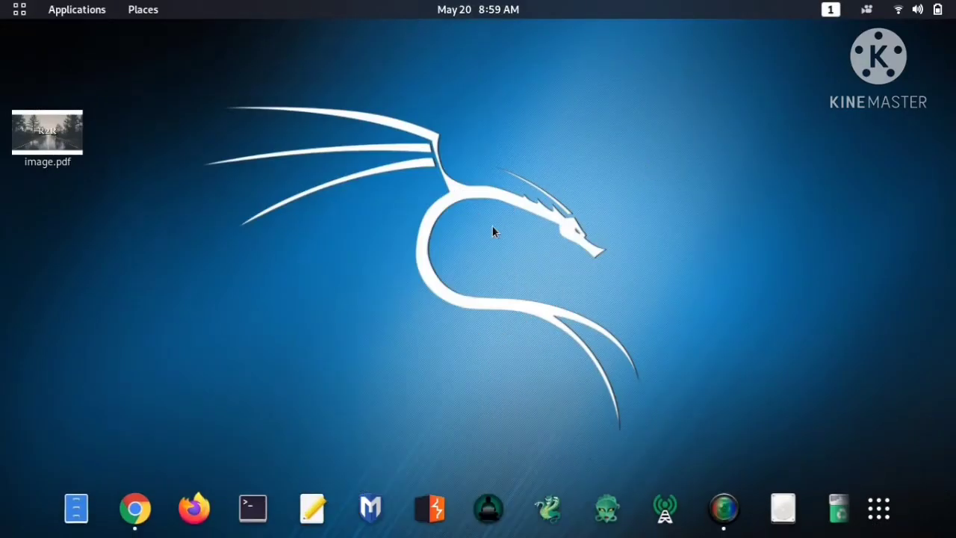
mouse_move(586, 138)
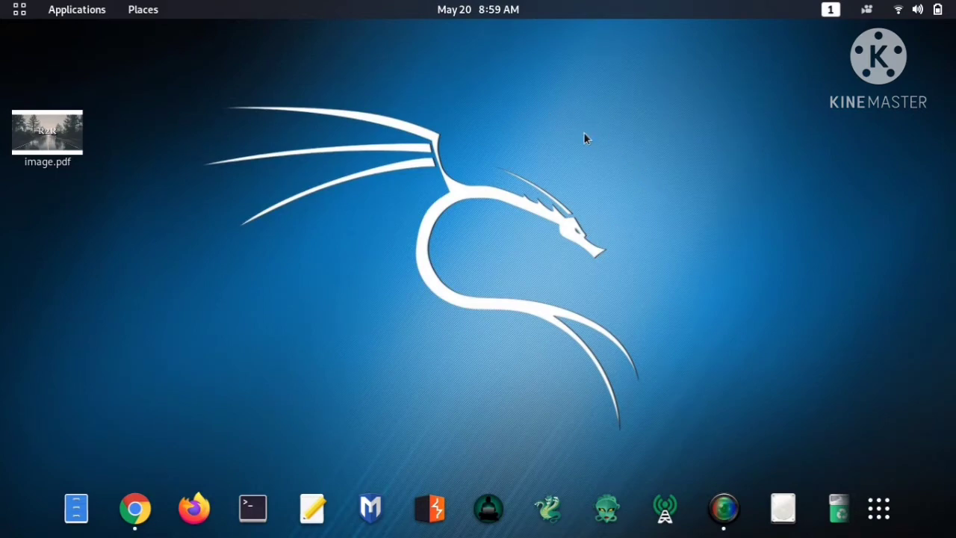
mouse_move(123, 228)
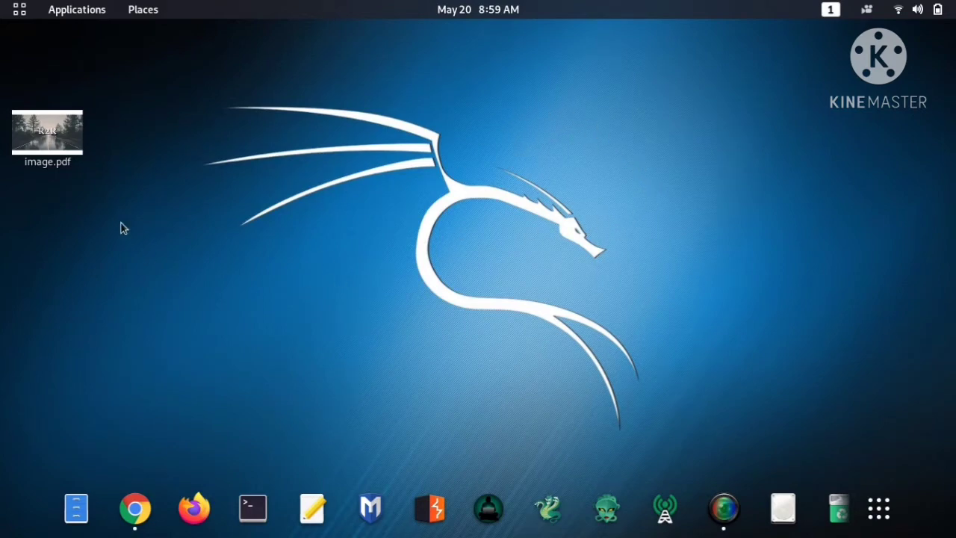
- Drag image.pdf toward mid-desktop and back near the top-left, then launch a terminal
left_click_drag(47, 131, 622, 228)
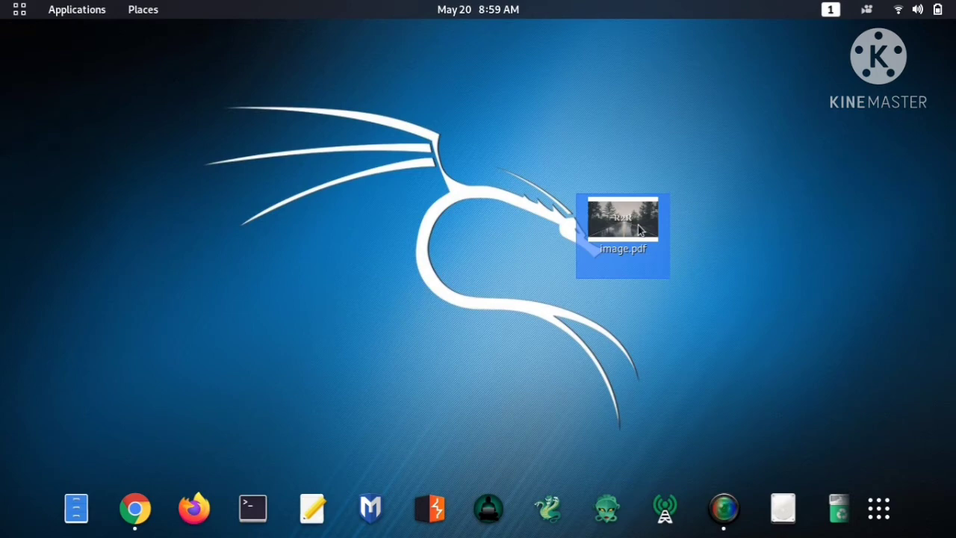
double_click(622, 221)
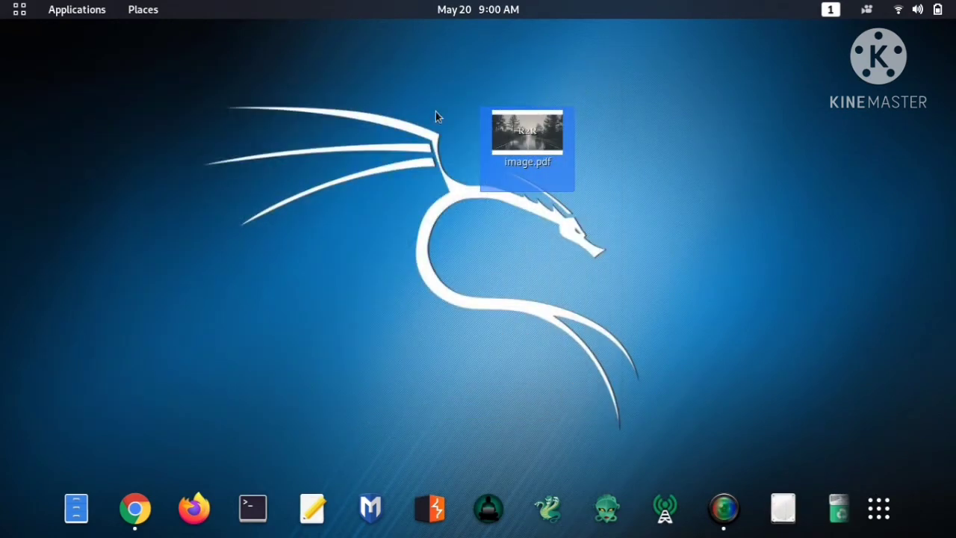
left_click_drag(527, 149, 143, 149)
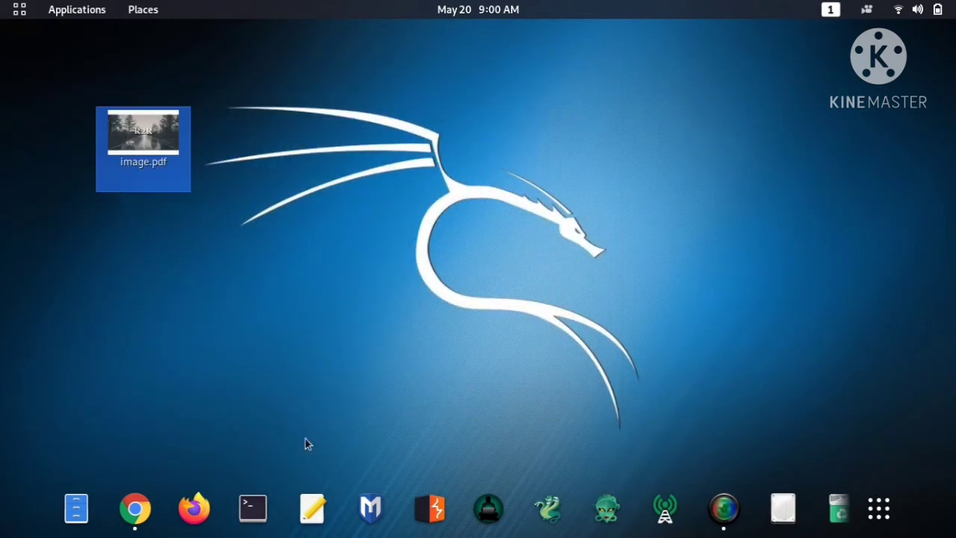
left_click(253, 508)
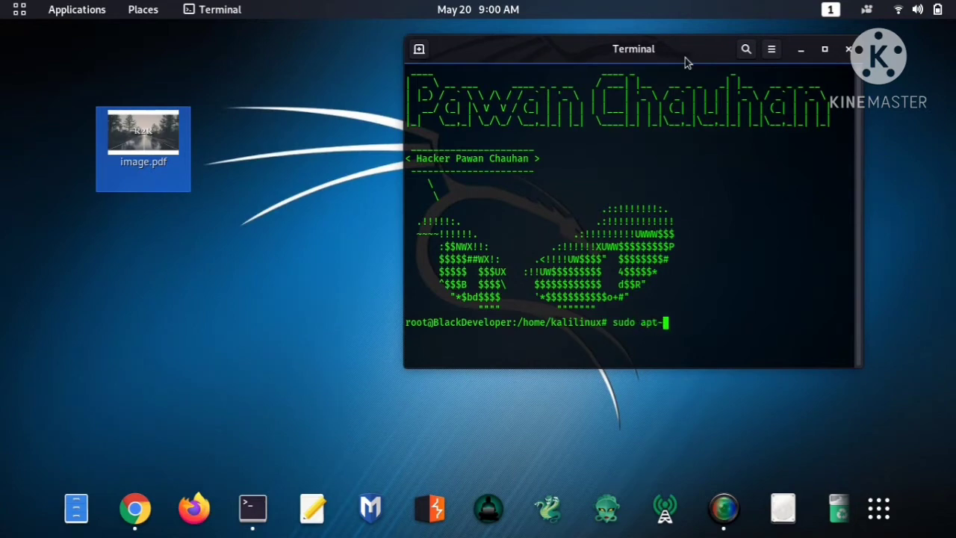
- Run sudo apt-get install pdftk and clear the terminal screen
type("get i")
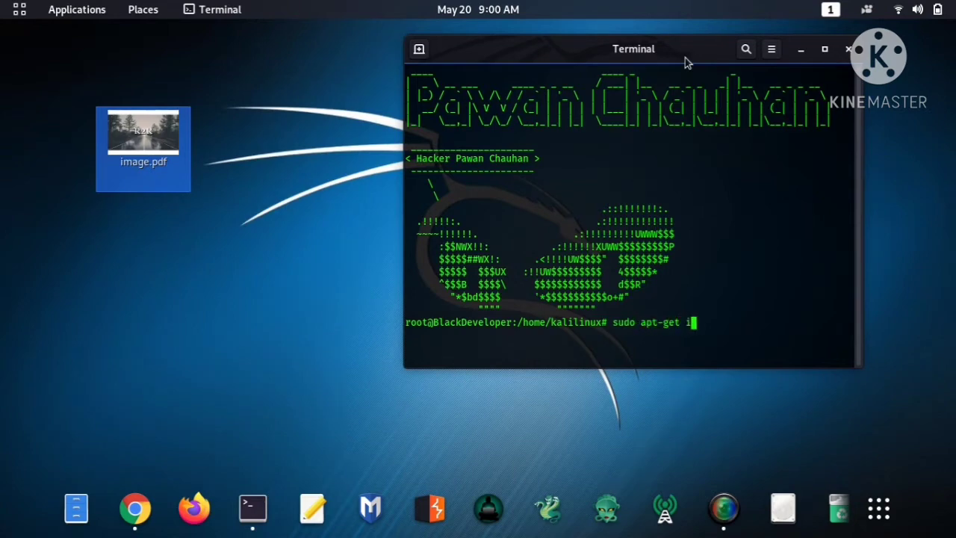
type("nstall")
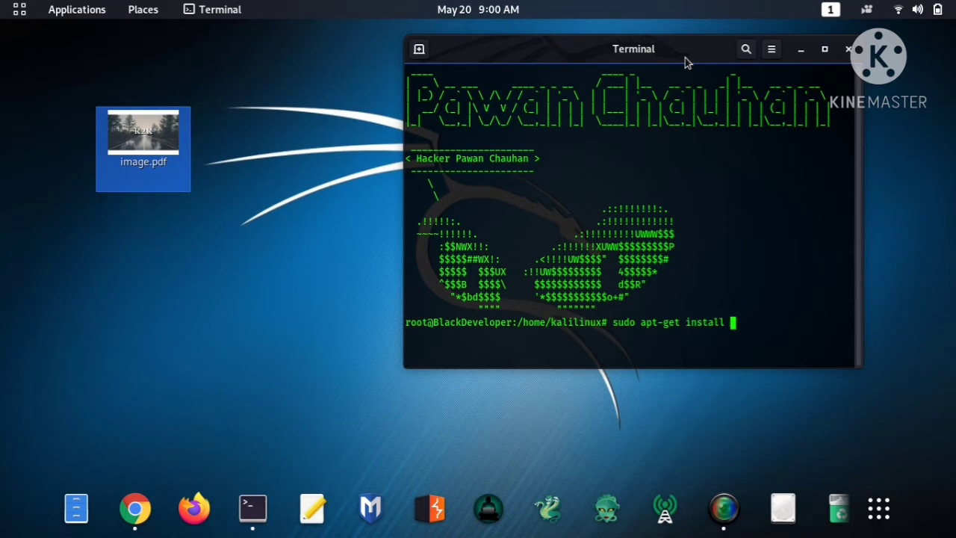
type("pdftk")
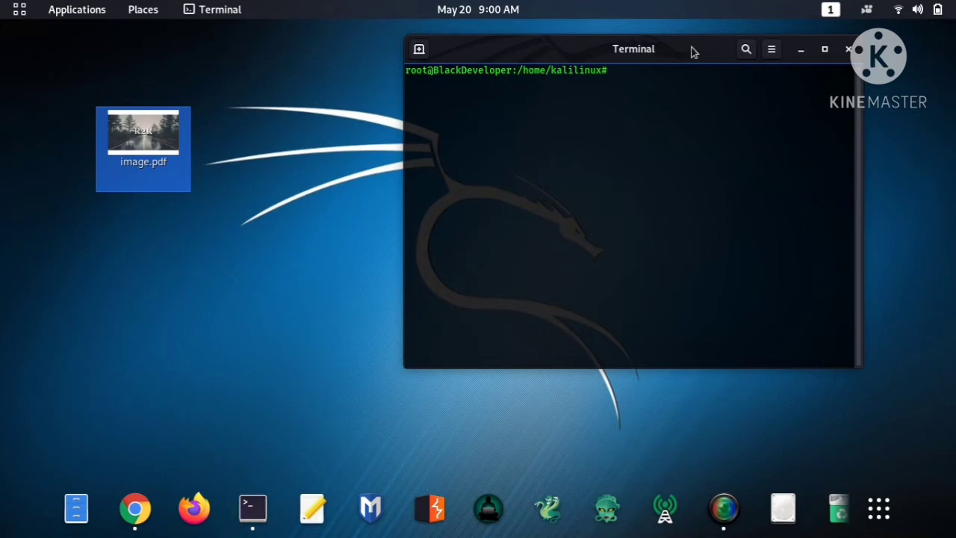
- Lower the terminal window, cd into Desktop and ls to show image.pdf
left_click_drag(634, 48, 590, 183)
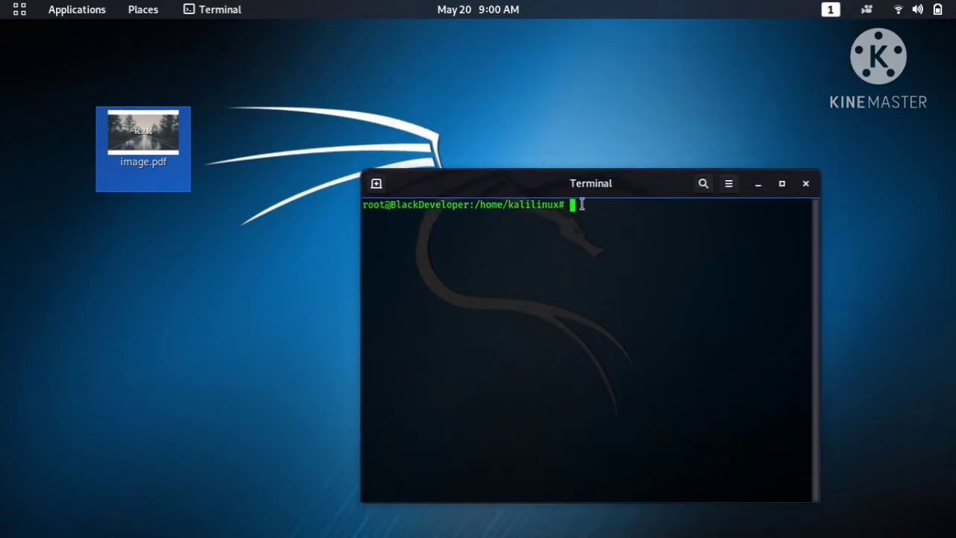
mouse_move(645, 180)
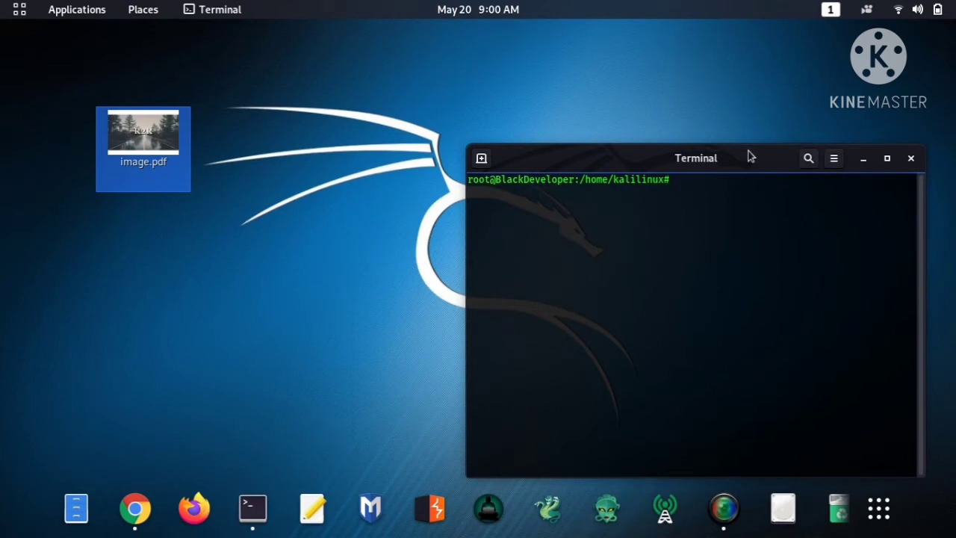
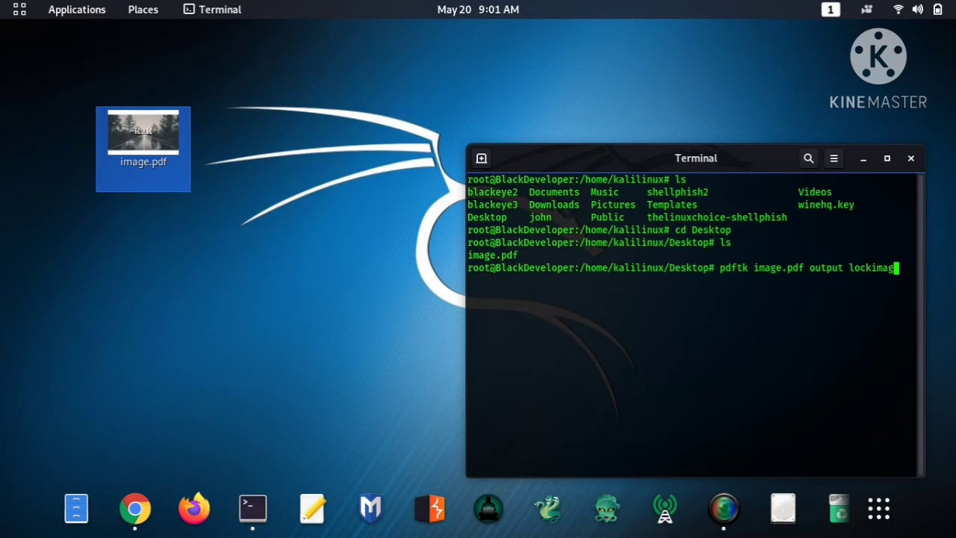
key("BackSpace")
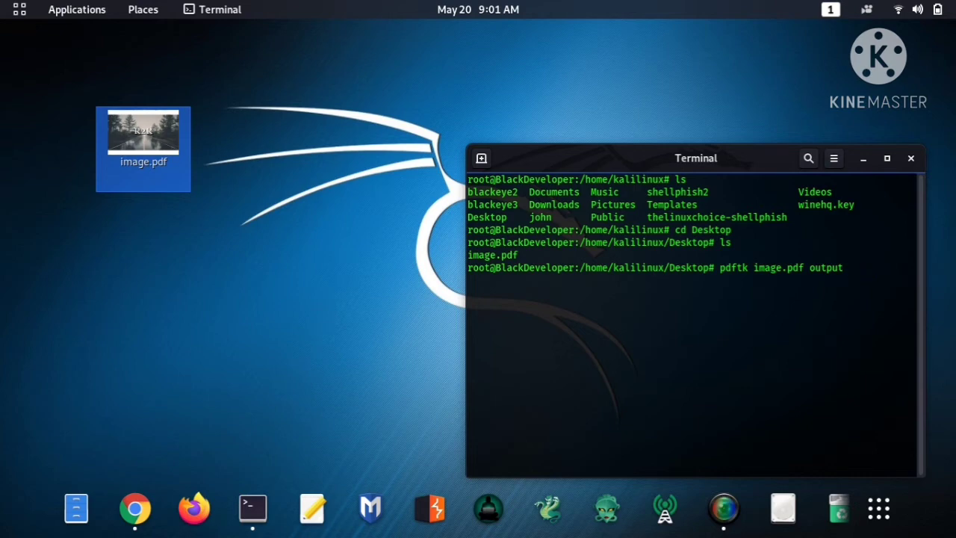
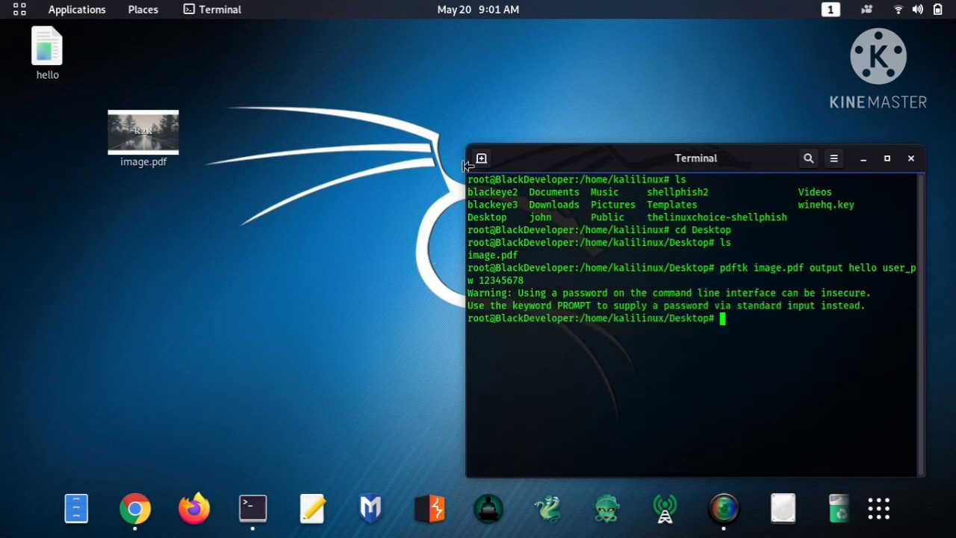
- Move the hello icon beside image.pdf and open it to reach the password prompt
left_click(47, 52)
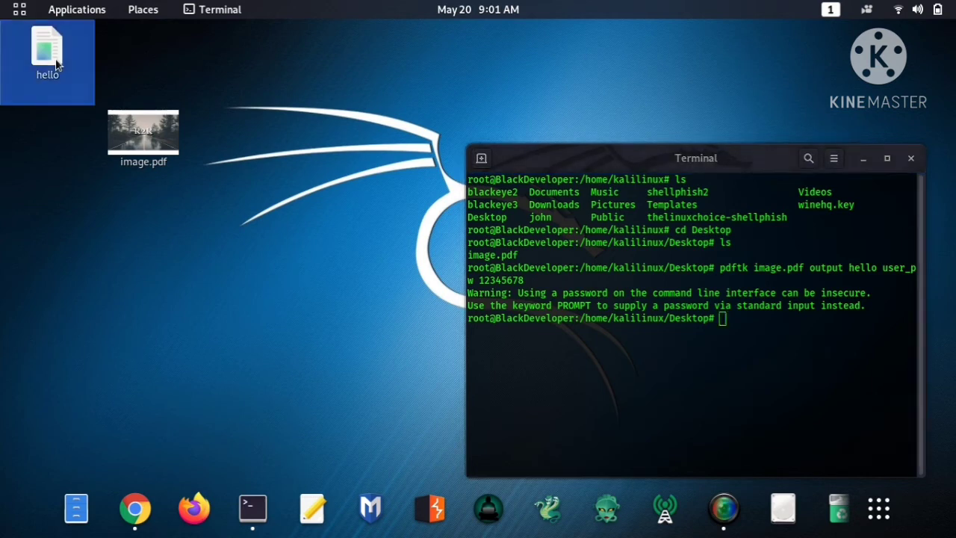
left_click_drag(47, 49, 239, 224)
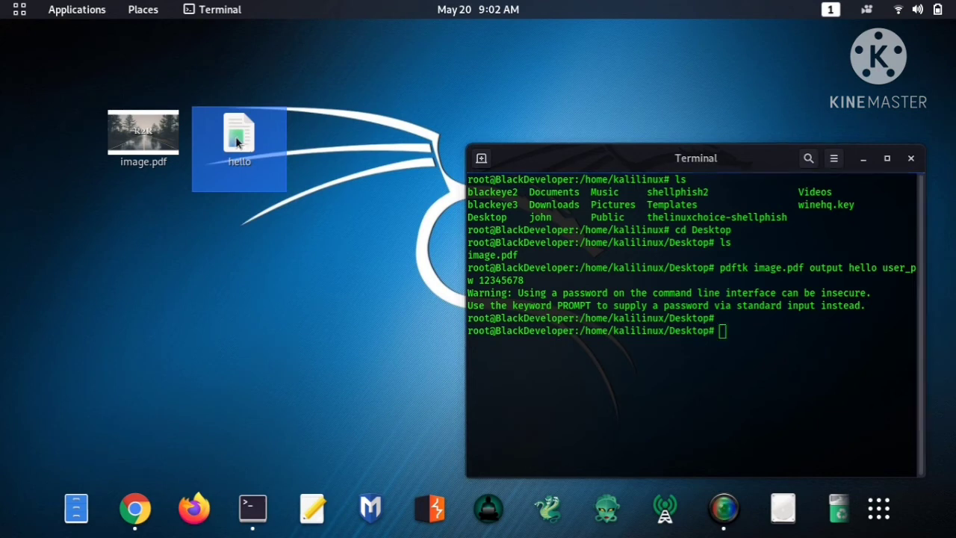
double_click(239, 134)
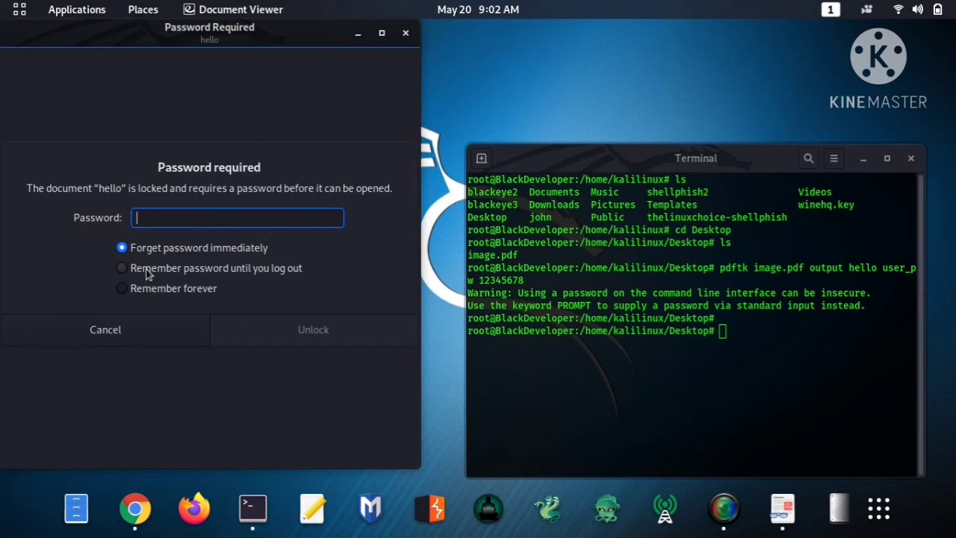
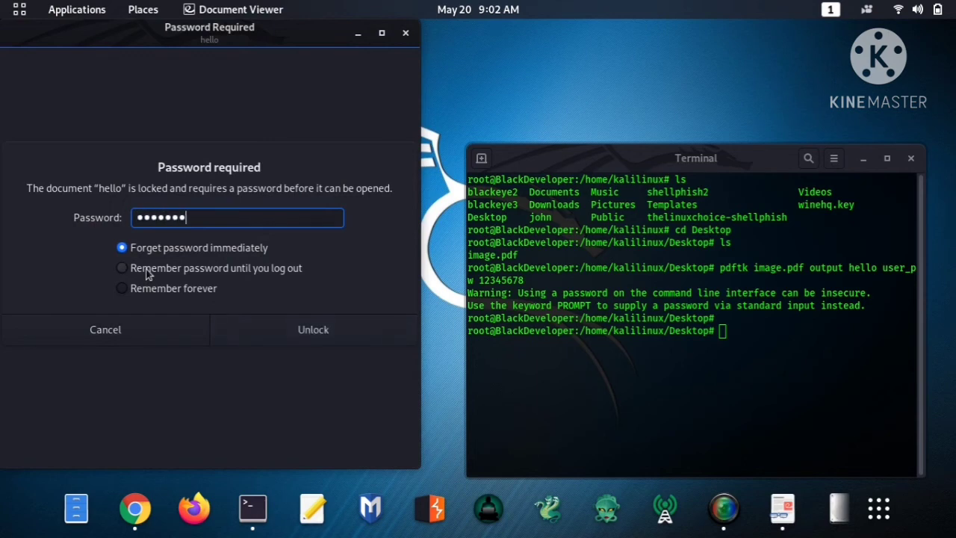
left_click(313, 329)
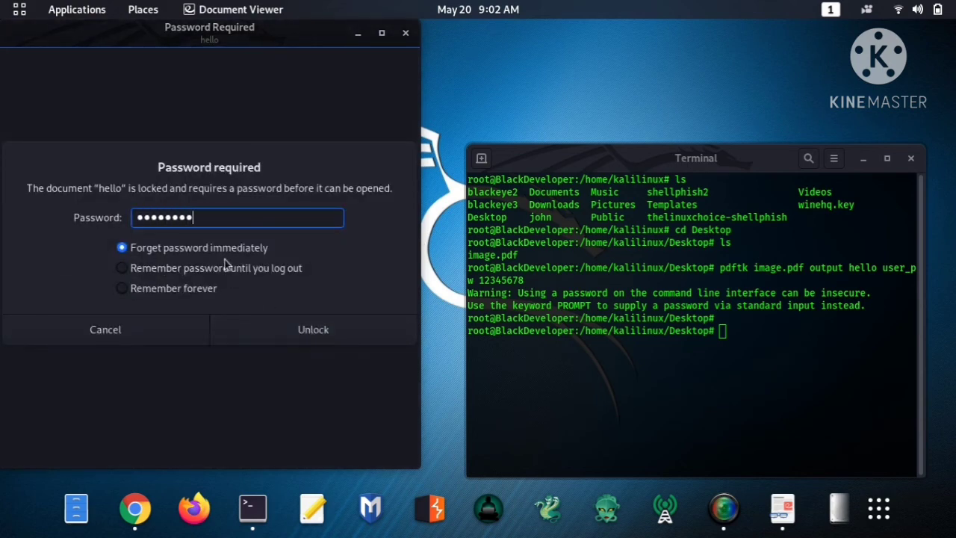
mouse_move(136, 282)
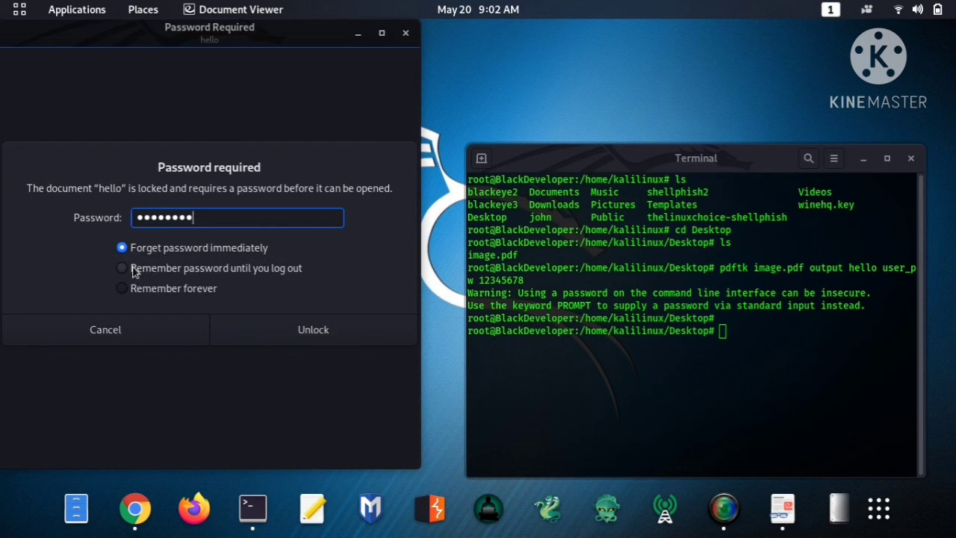
left_click(312, 330)
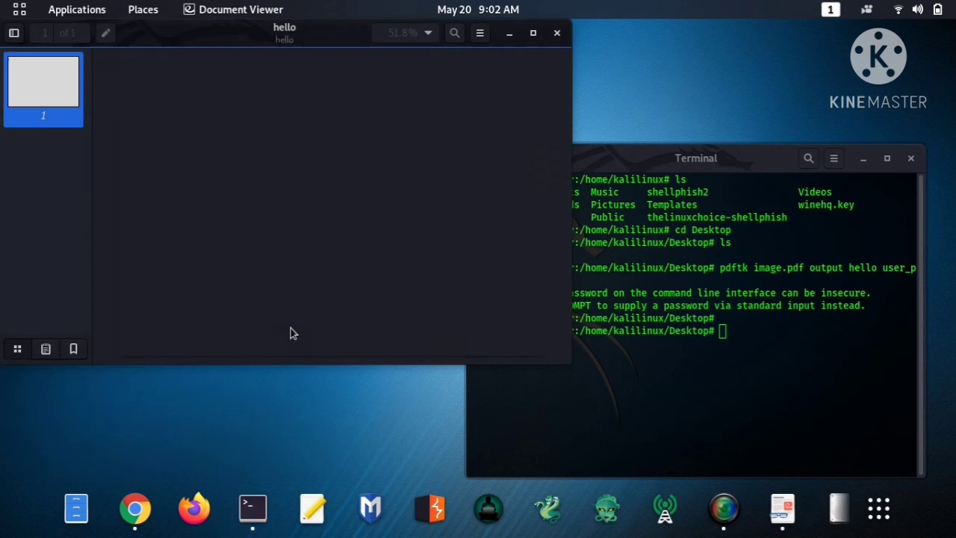